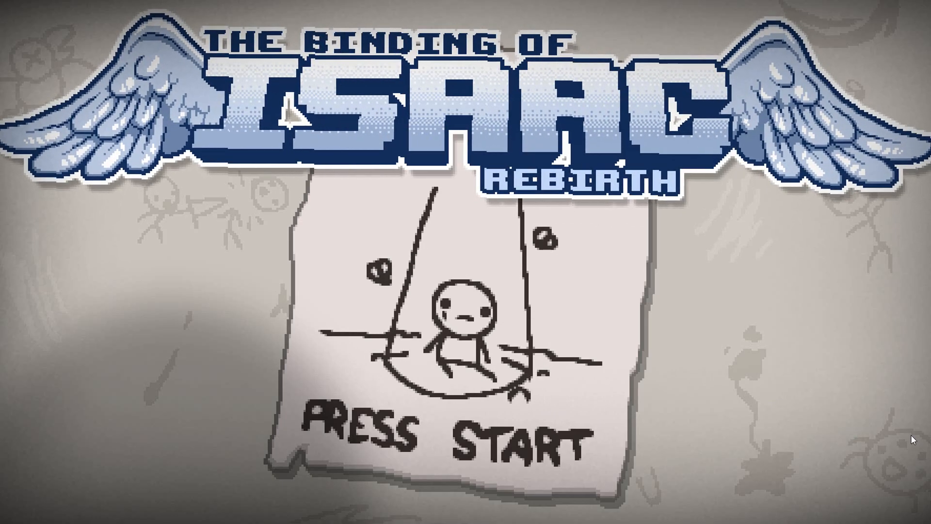
Start a Binding of Isaac run from the title screen and walk into the next room.
{"action": "key", "text": "enter"}
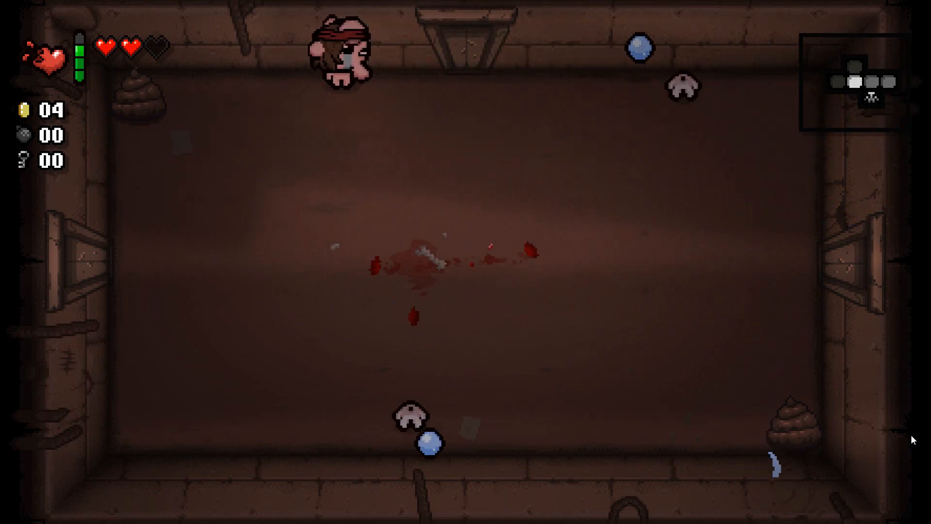
{"action": "key", "text": "a"}
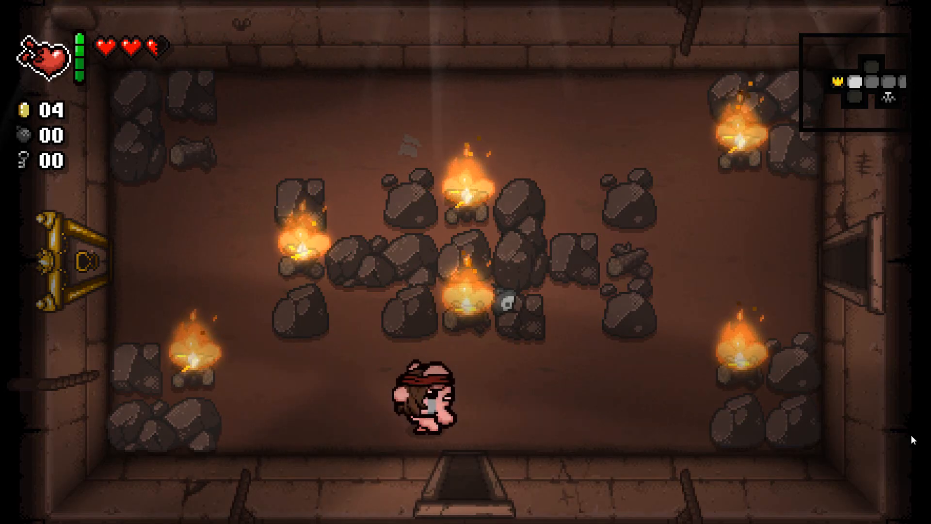
{"action": "key", "text": "d"}
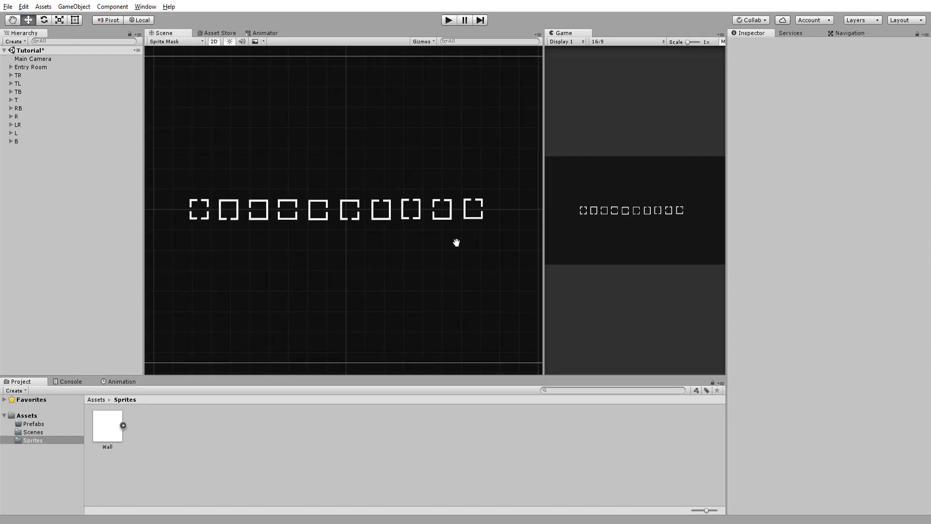
{"action": "mouse_move", "coordinate": [355, 275]}
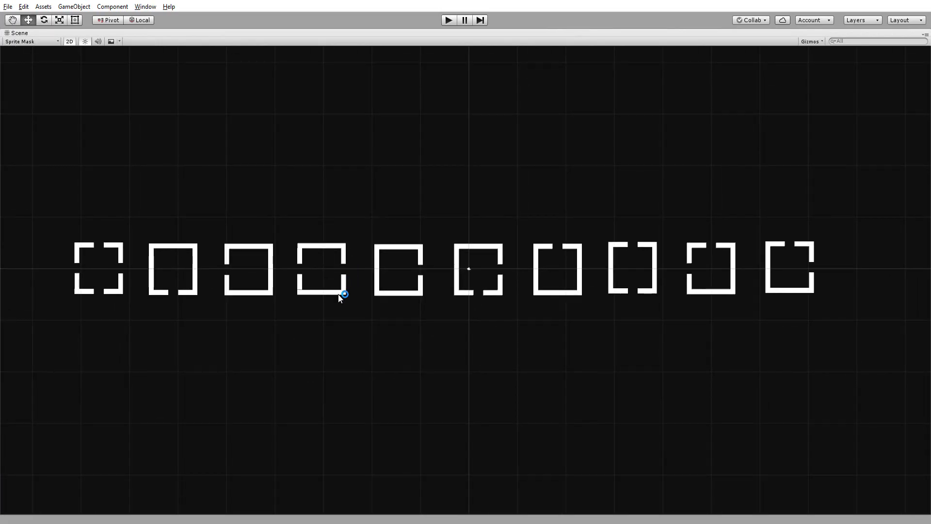
{"action": "mouse_move", "coordinate": [337, 305]}
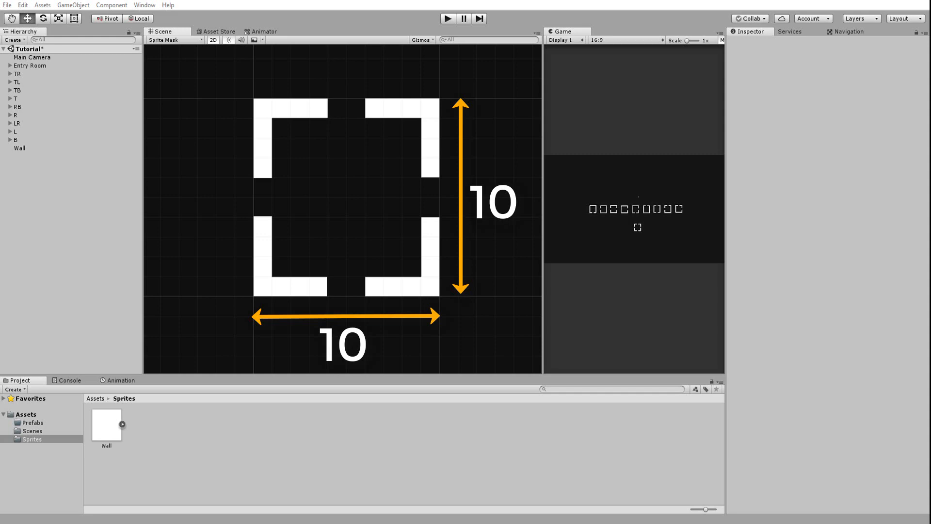
Set the move snap increment to 1 unit on X and Y, then snap-drag the wall block down and right on the grid.
{"action": "left_click", "coordinate": [18, 5]}
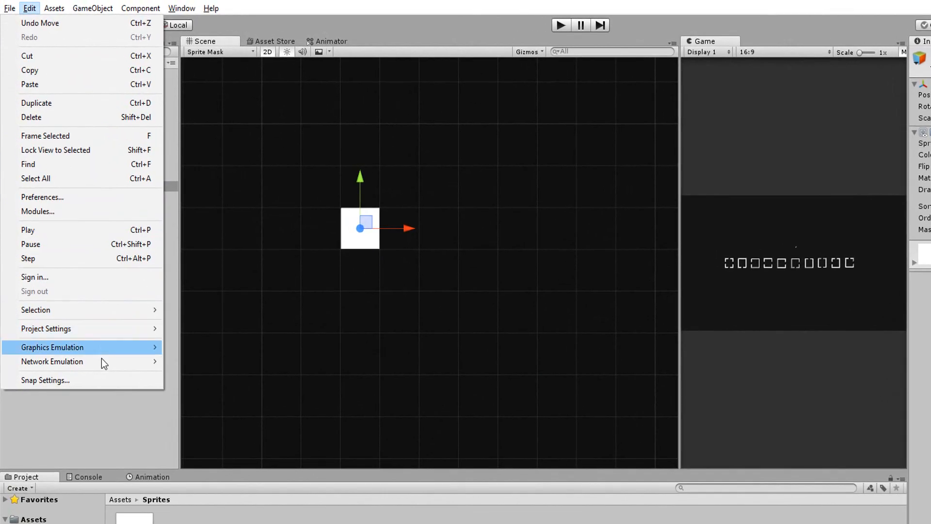
{"action": "left_click", "coordinate": [44, 380]}
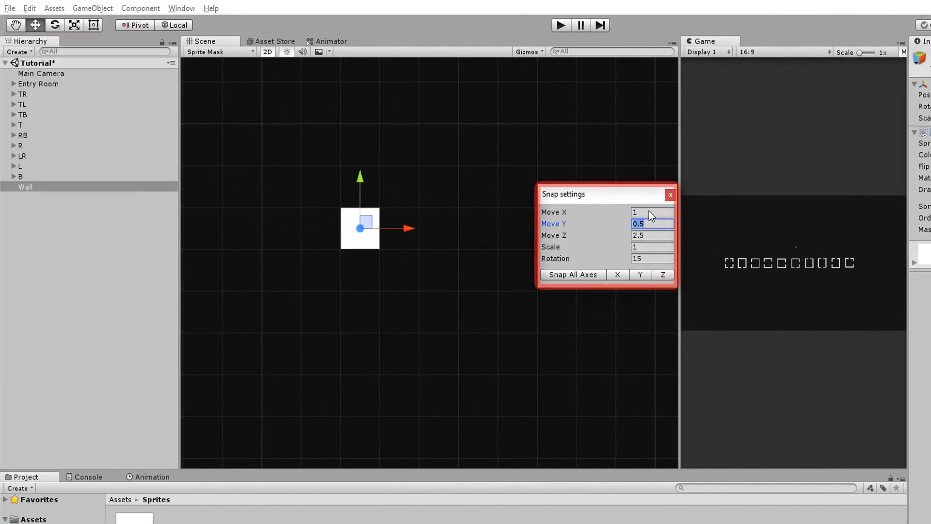
{"action": "type", "text": "1"}
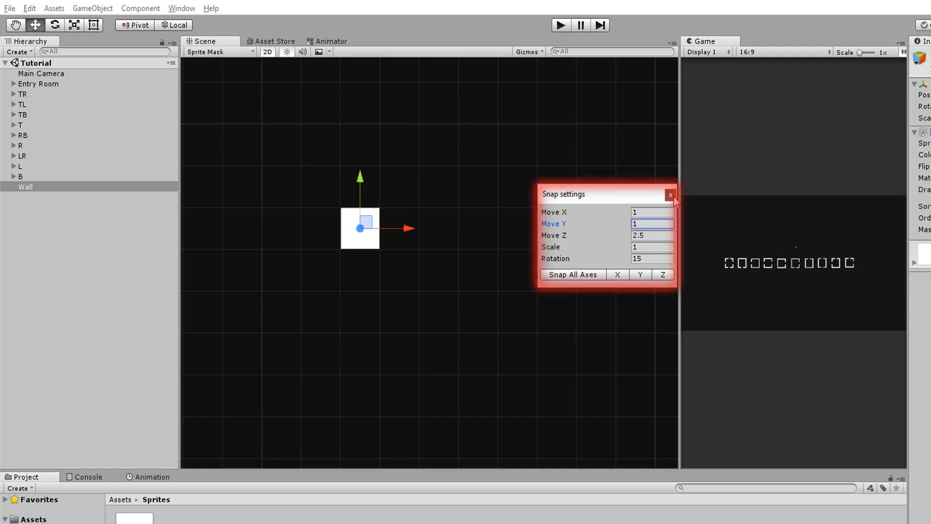
{"action": "left_click", "coordinate": [670, 194]}
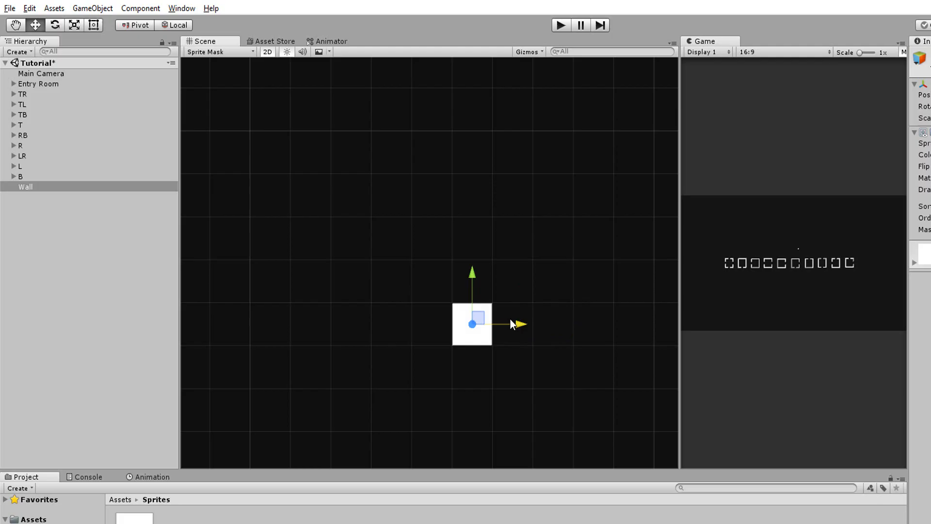
{"action": "left_click_drag", "start_coordinate": [473, 323], "coordinate": [390, 281]}
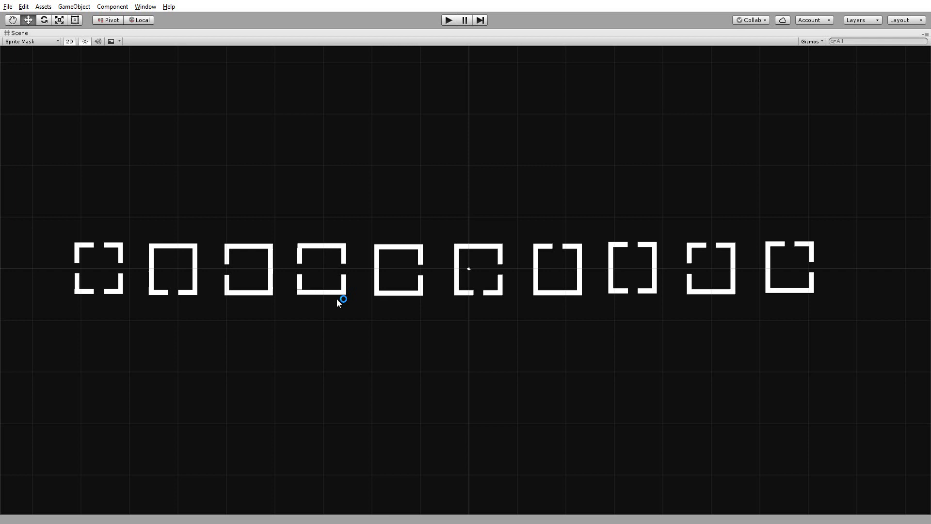
{"action": "mouse_move", "coordinate": [335, 306]}
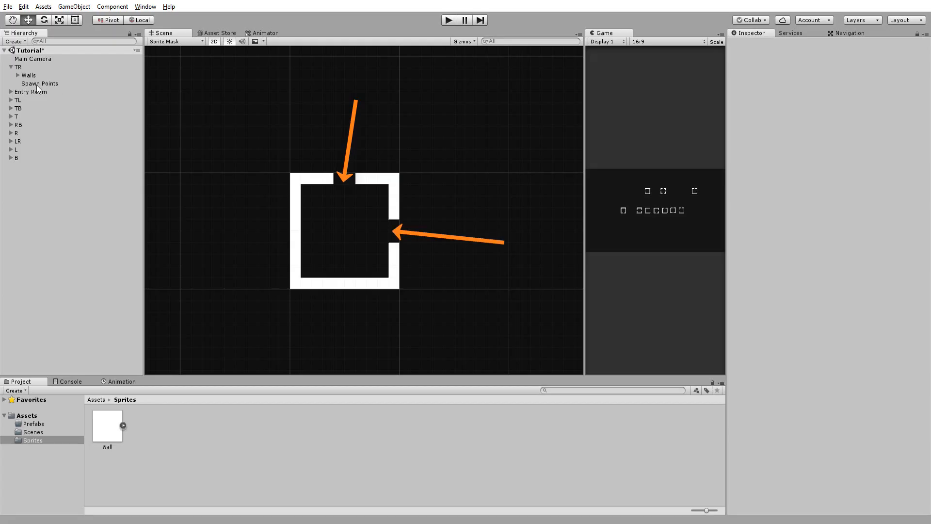
Add an empty Spawn Point child under TR and create the RoomSpawner C# script in the Scripts folder.
{"action": "left_click", "coordinate": [13, 41]}
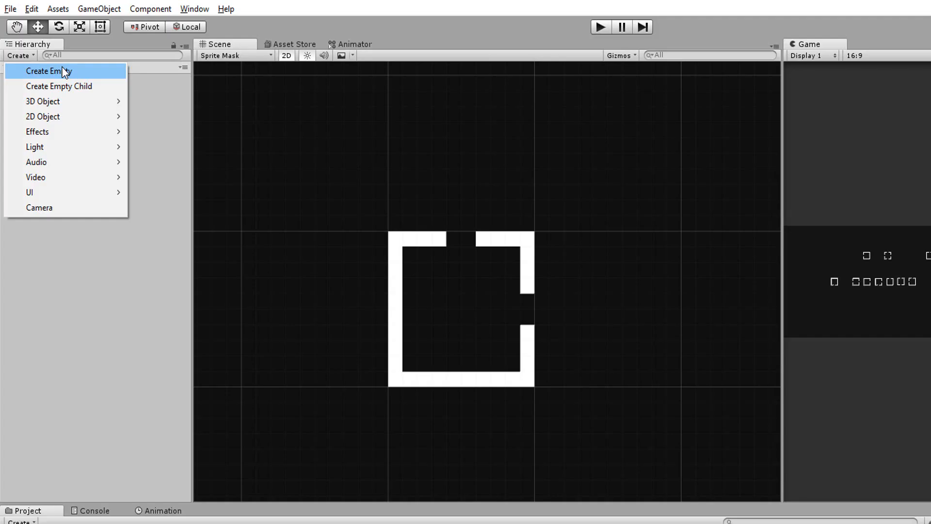
{"action": "left_click", "coordinate": [49, 71]}
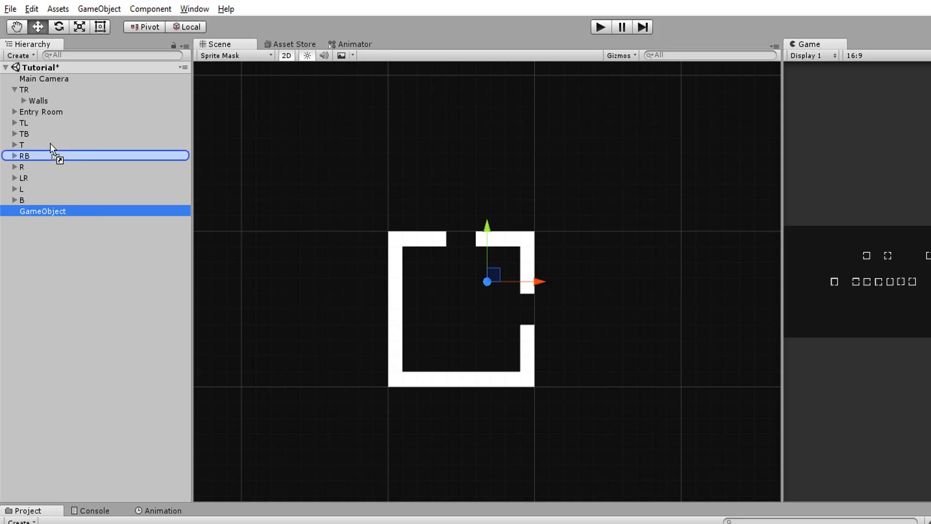
{"action": "left_click_drag", "start_coordinate": [42, 211], "coordinate": [47, 100]}
{"action": "type", "text": "Spawn Point"}
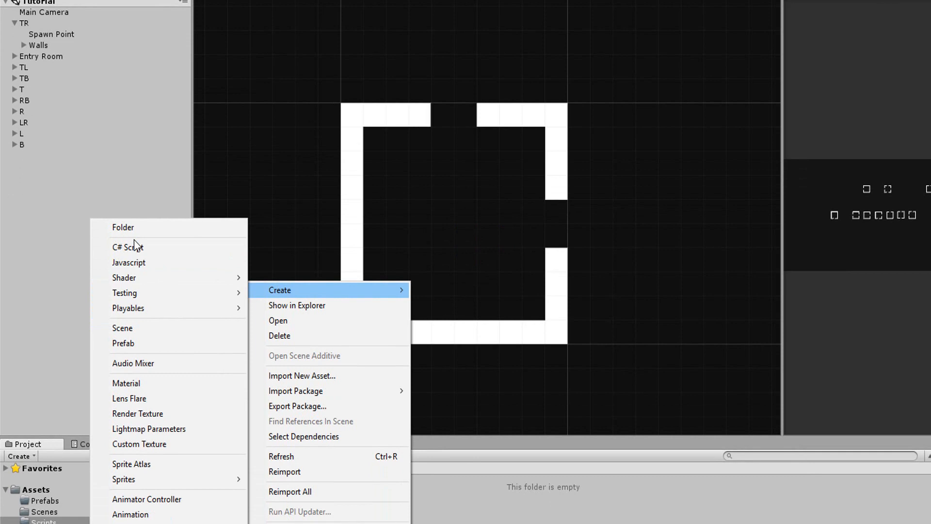
{"action": "left_click", "coordinate": [128, 247]}
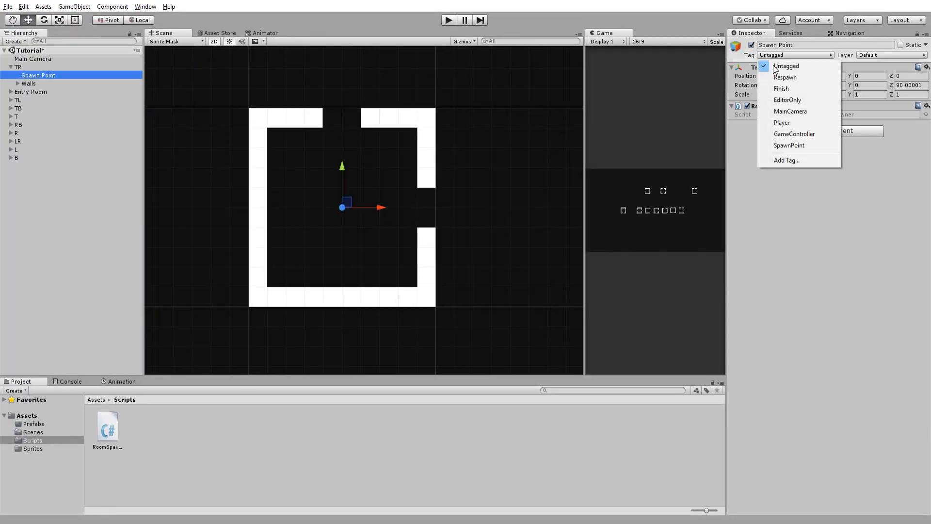
Tag the Spawn Point as SpawnPoint and give it a trigger Box Collider 2D and a kinematic Rigidbody 2D.
{"action": "left_click", "coordinate": [791, 145]}
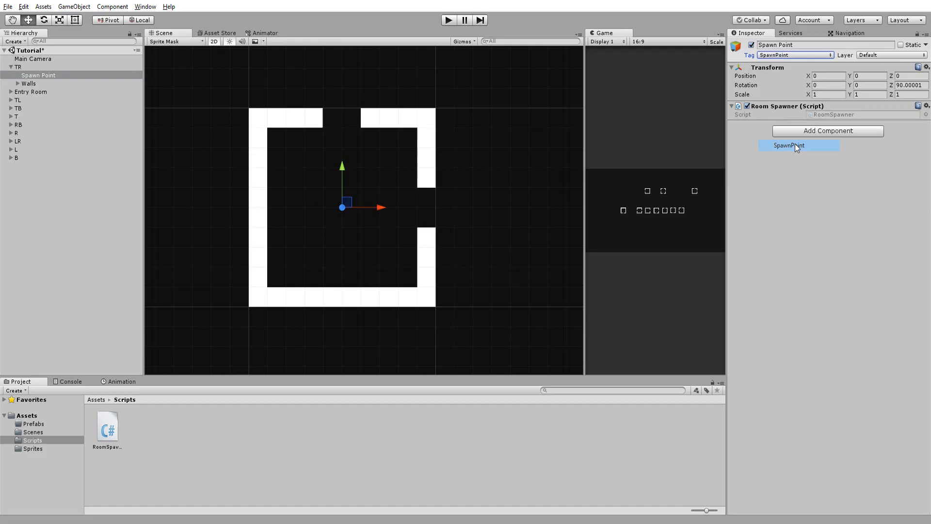
{"action": "left_click", "coordinate": [801, 144]}
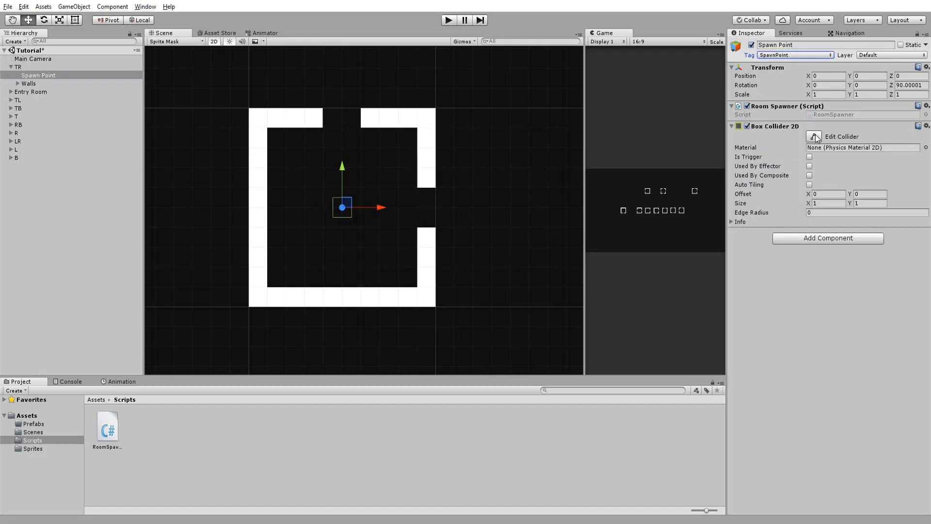
{"action": "left_click", "coordinate": [828, 238]}
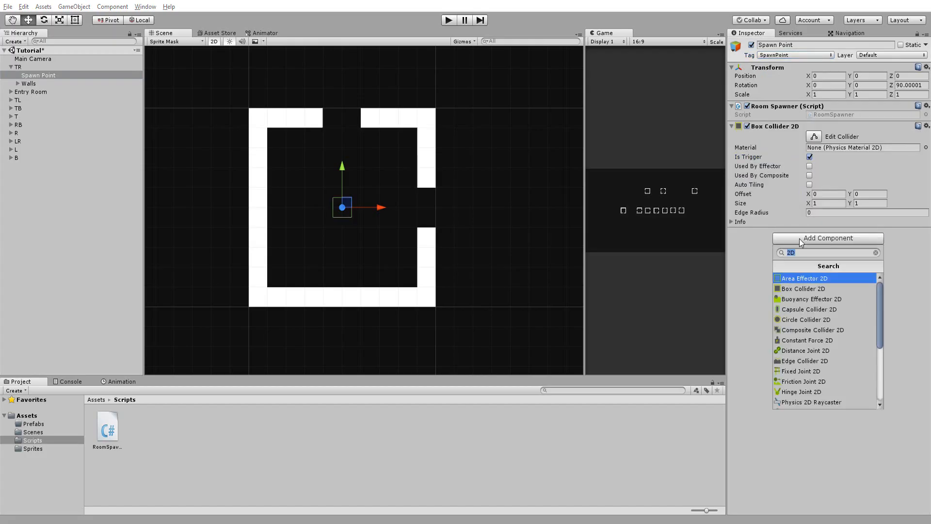
{"action": "type", "text": "rigi"}
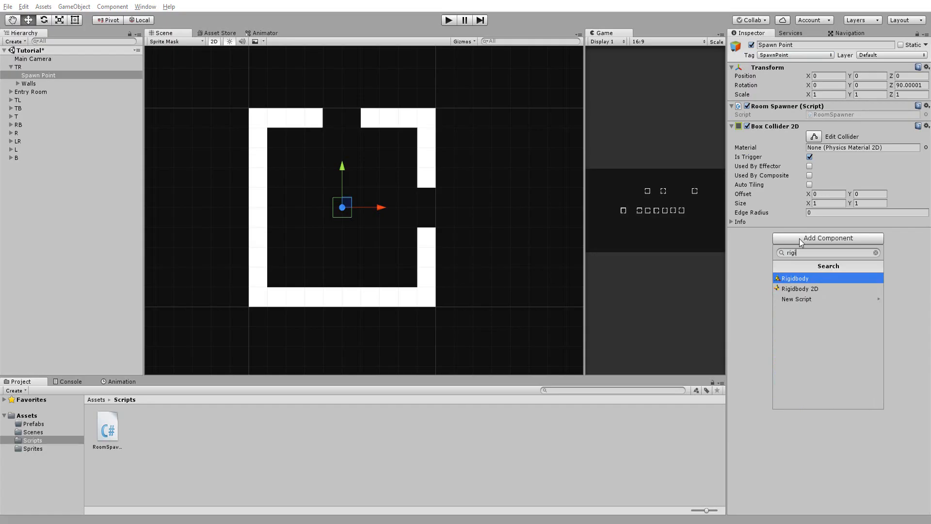
{"action": "left_click", "coordinate": [799, 289]}
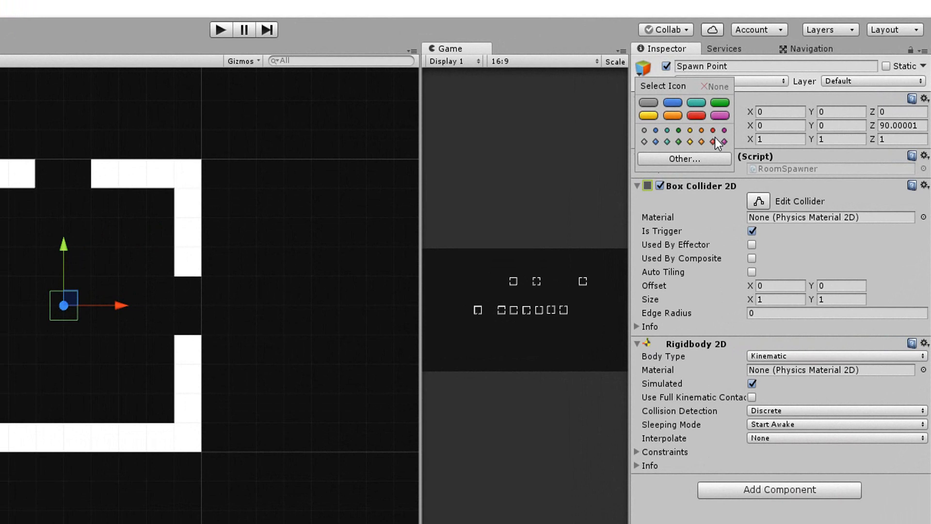
Give the Spawn Point a purple diamond gizmo icon.
{"action": "left_click", "coordinate": [711, 142]}
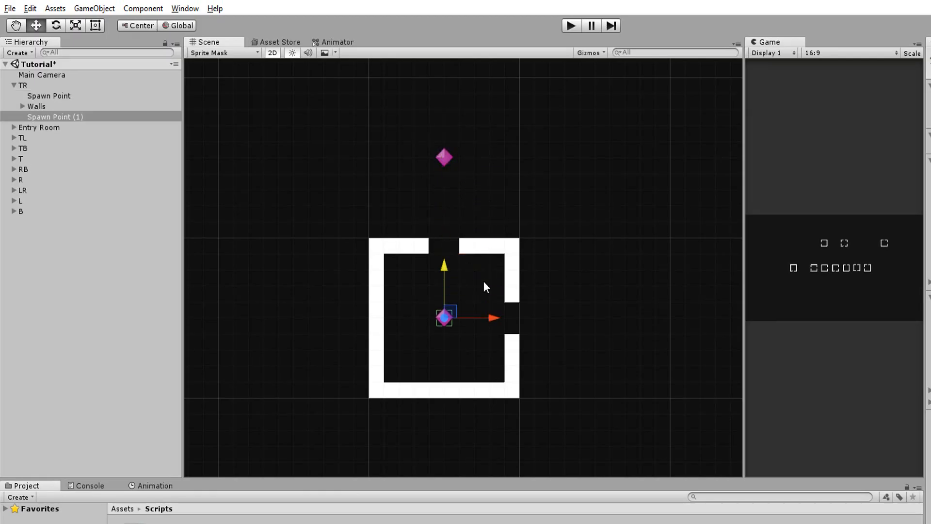
{"action": "mouse_move", "coordinate": [495, 320]}
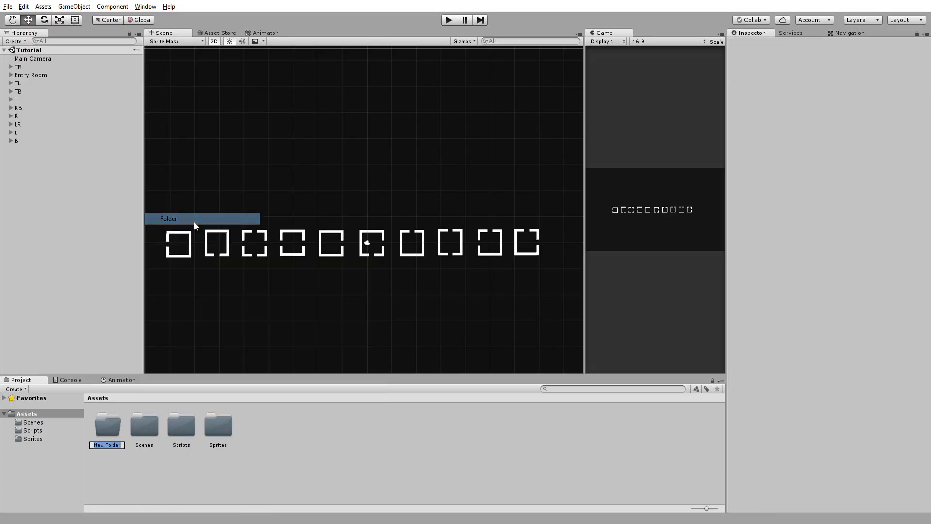
Name the new Assets folder Prefabs and fill it with the room prefabs dragged from the Hierarchy.
{"action": "type", "text": "Prefabs"}
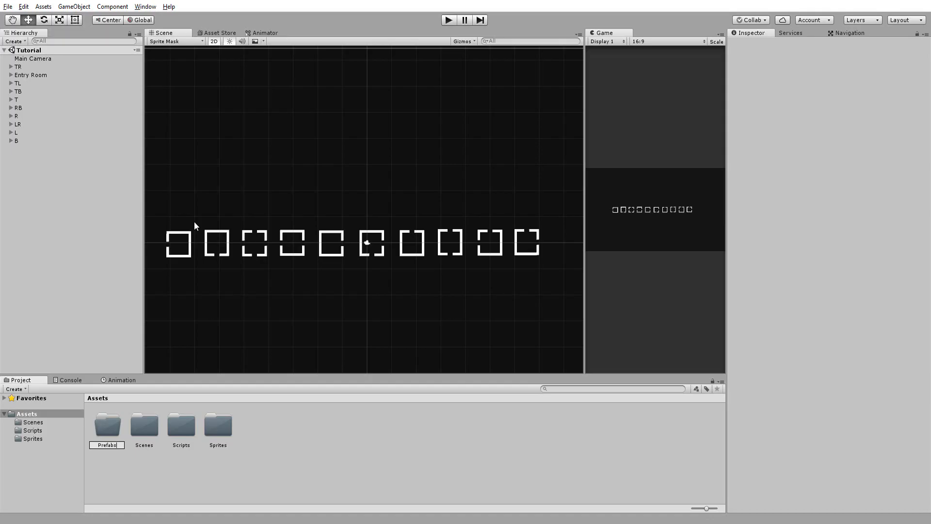
{"action": "left_click", "coordinate": [107, 425]}
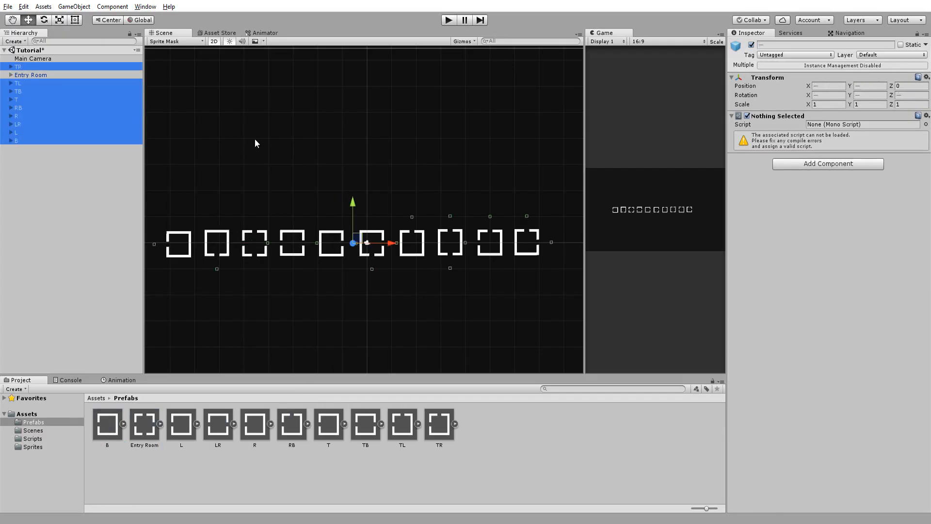
{"action": "left_click", "coordinate": [32, 75]}
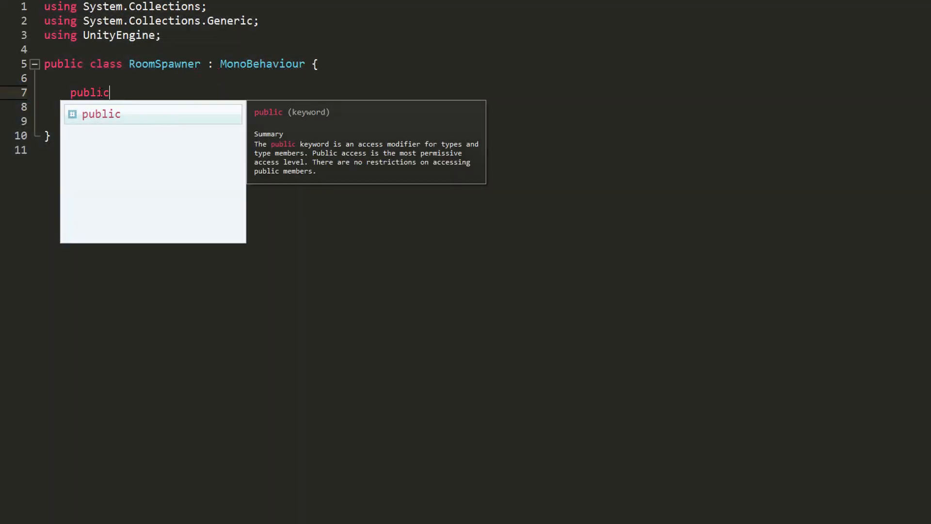
Declare a public int openingDirection field in RoomSpawner.
{"action": "type", "text": "int openingDirec;"}
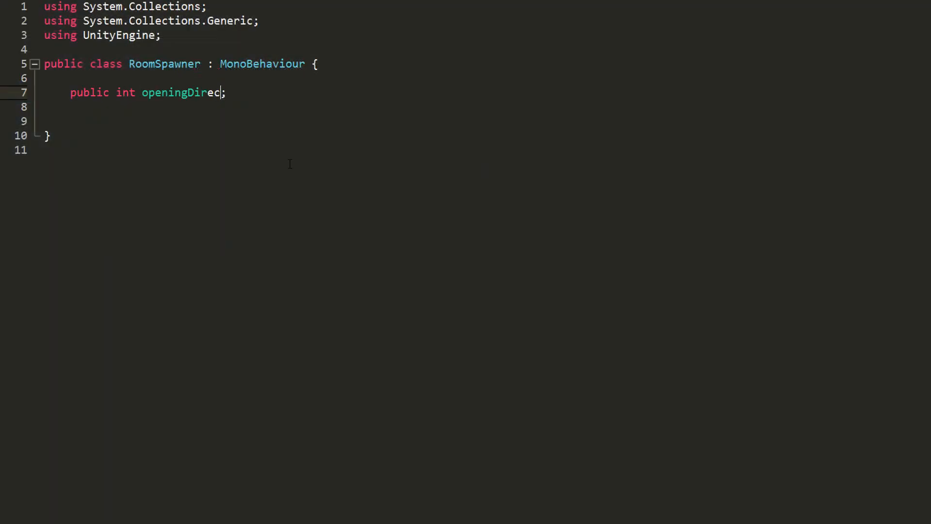
{"action": "type", "text": "tion"}
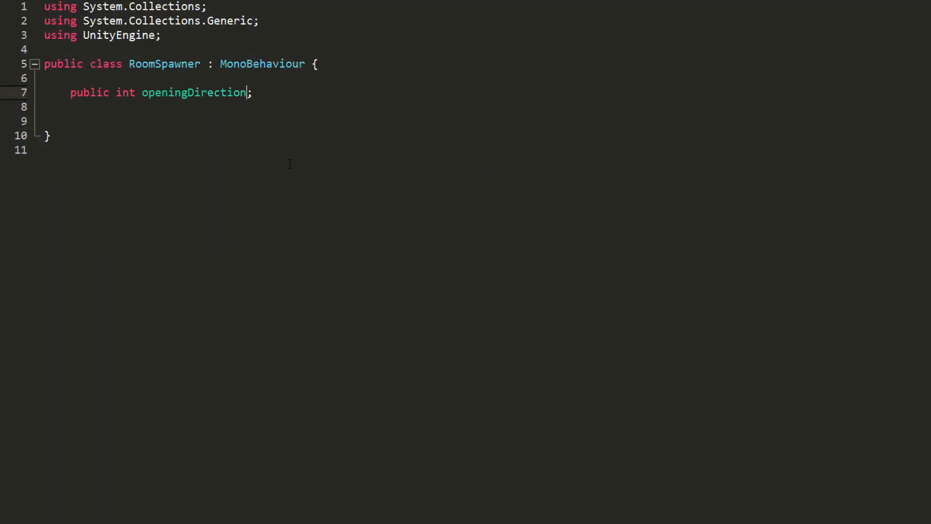
{"action": "key", "text": "Enter"}
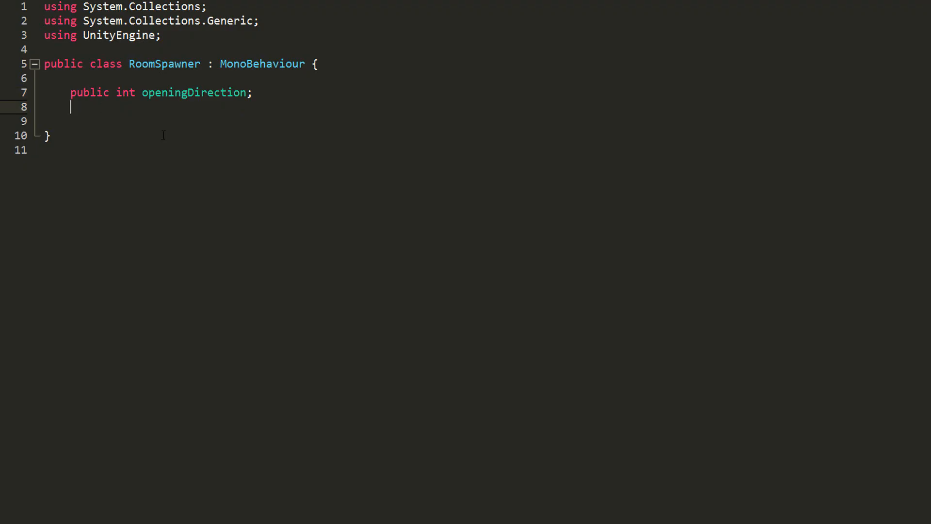
{"action": "mouse_move", "coordinate": [252, 150]}
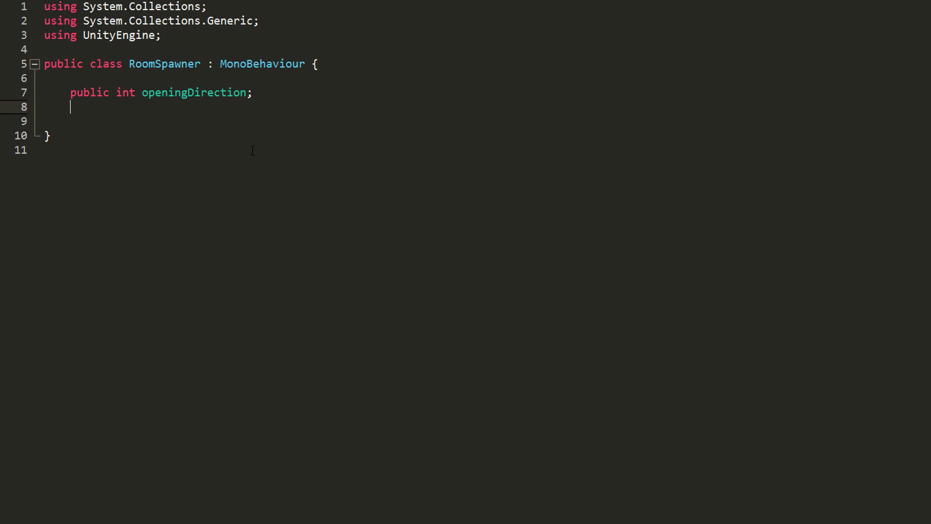
Add comments mapping openingDirection 1 to a bottom door, 2 to a top door and 4 to a right door.
{"action": "type", "text": "// 1 -->"}
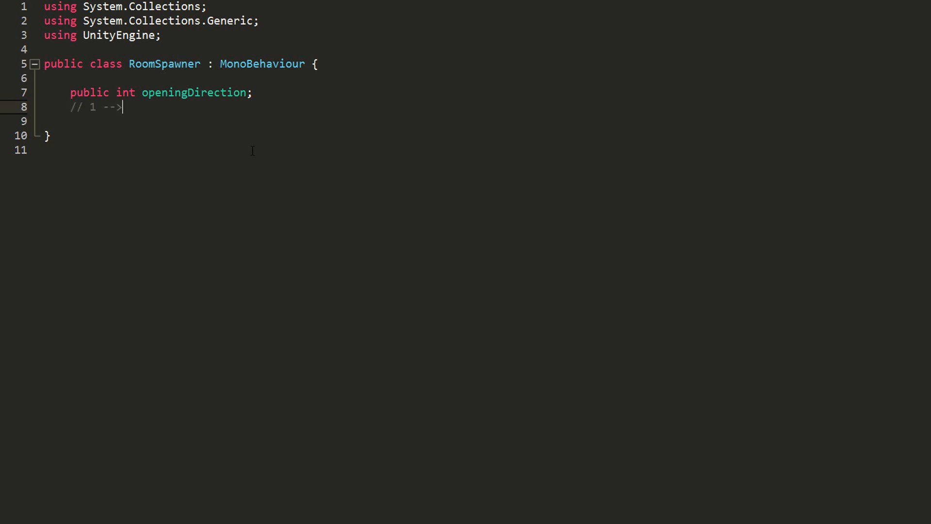
{"action": "type", "text": "need"}
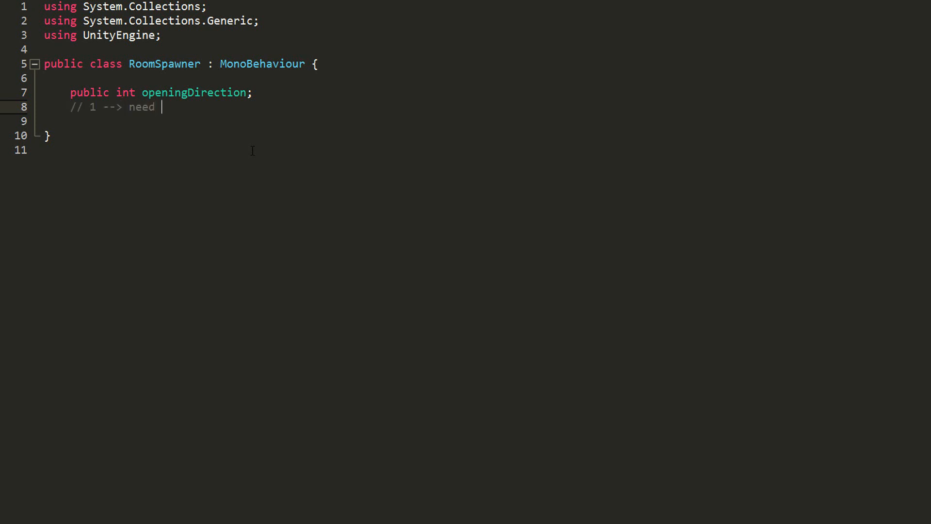
{"action": "type", "text": "bottom door"}
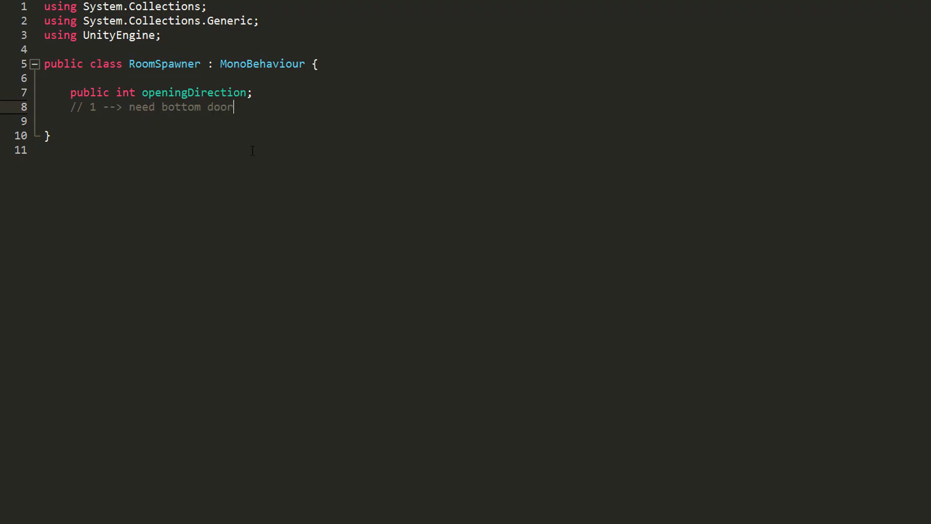
{"action": "key", "text": "Enter"}
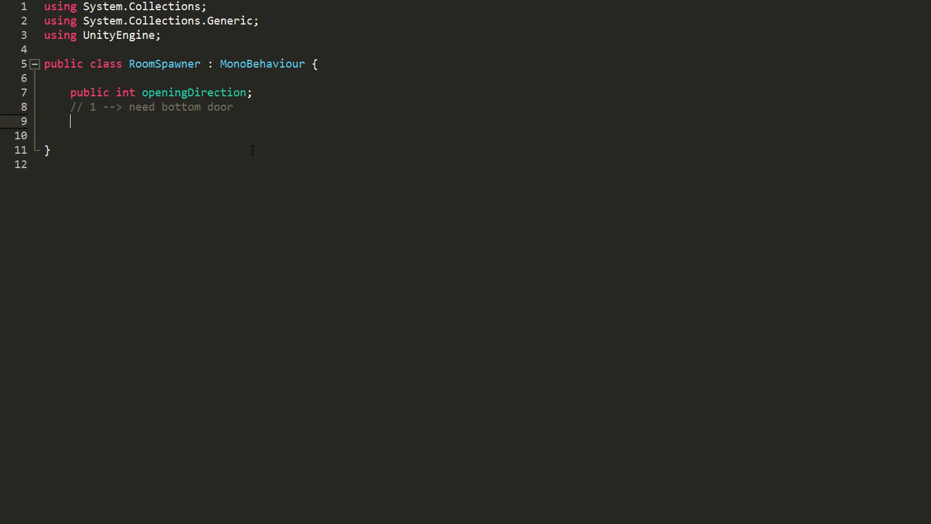
{"action": "type", "text": "// 2 --> need top door"}
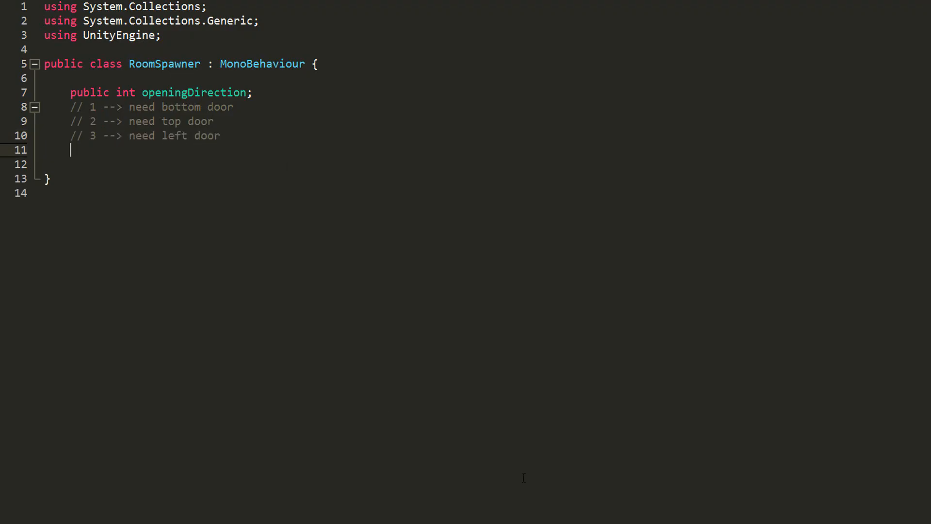
{"action": "type", "text": "// 4 --> need right door"}
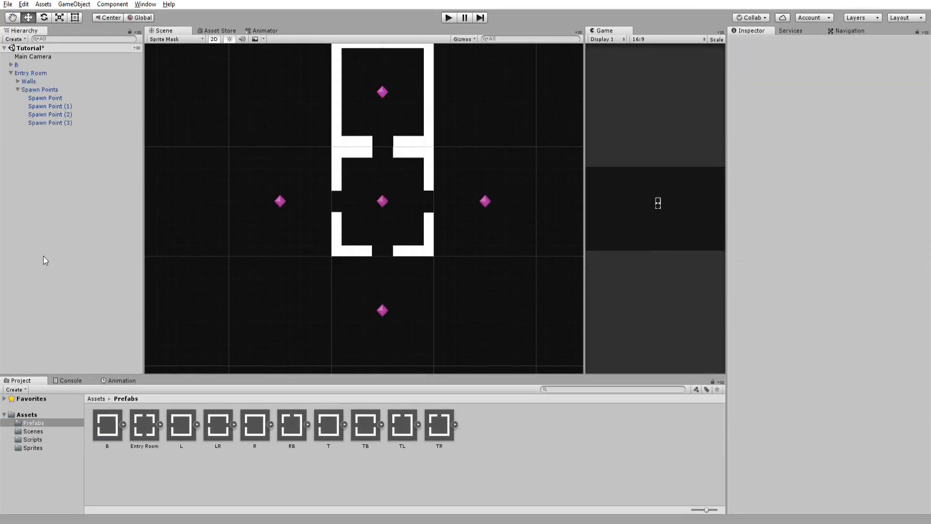
Set the Opening Direction of the Entry Room's lower spawn point to 2 in its Room Spawner.
{"action": "left_click", "coordinate": [45, 90]}
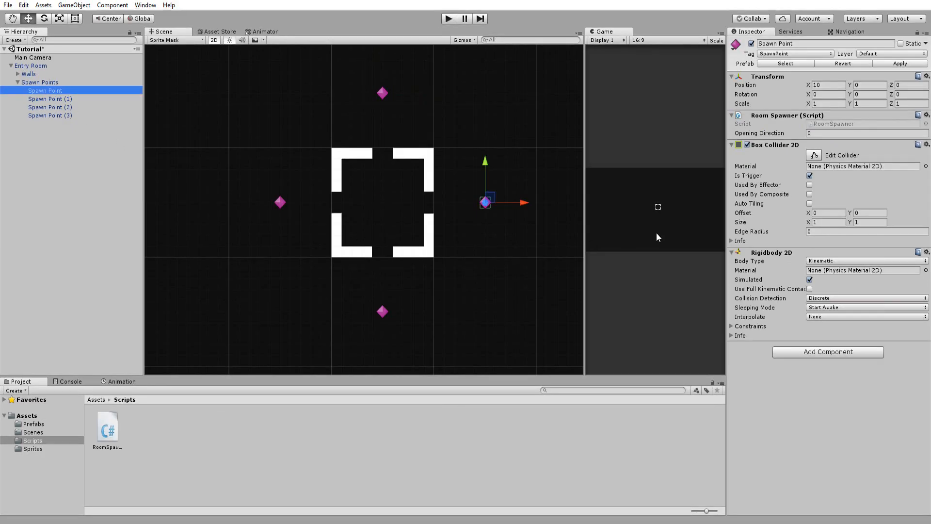
{"action": "left_click", "coordinate": [863, 132]}
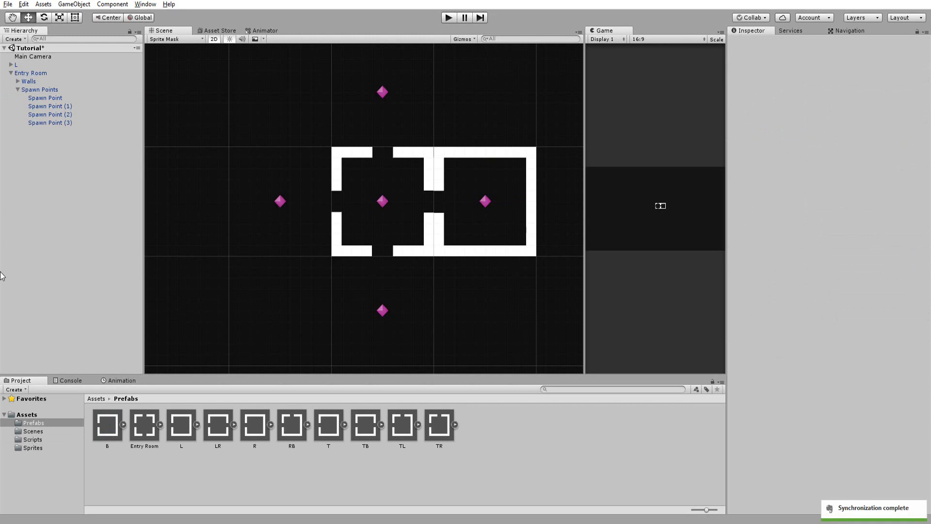
{"action": "left_click", "coordinate": [51, 107]}
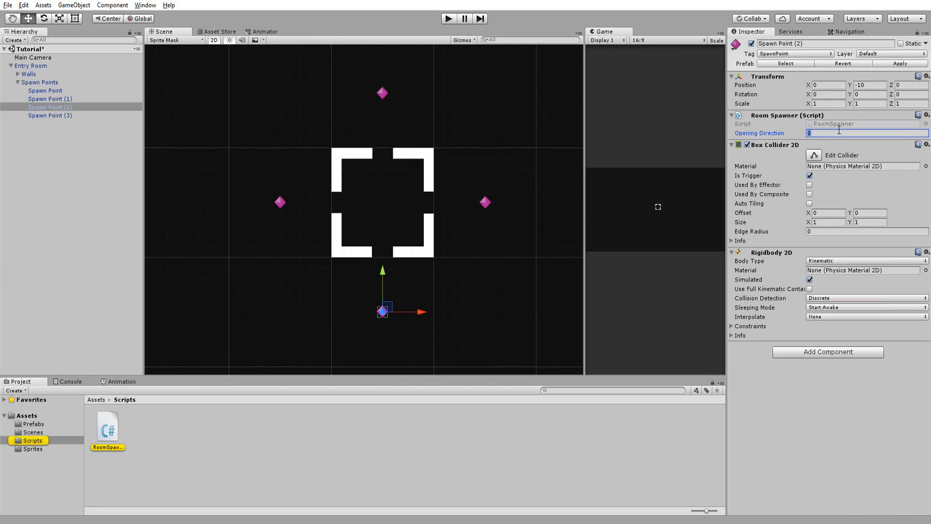
{"action": "type", "text": "2"}
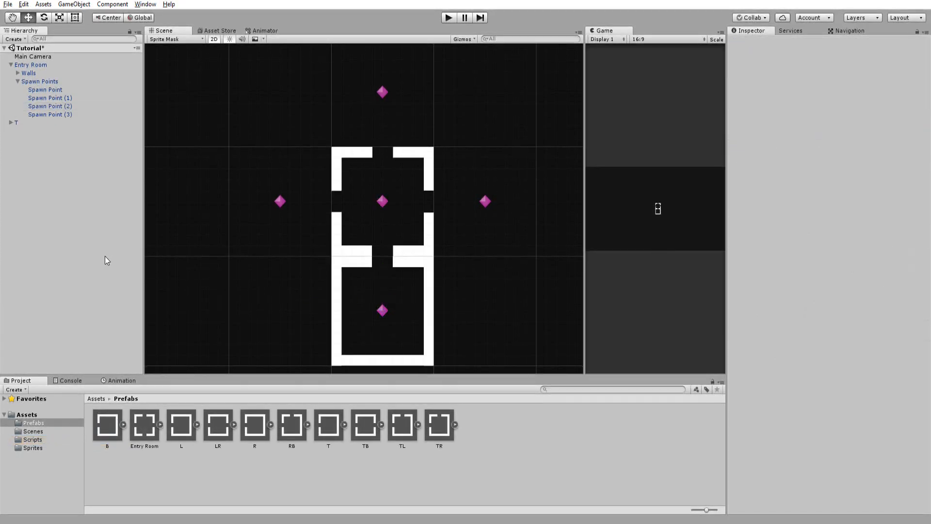
{"action": "left_click", "coordinate": [51, 99]}
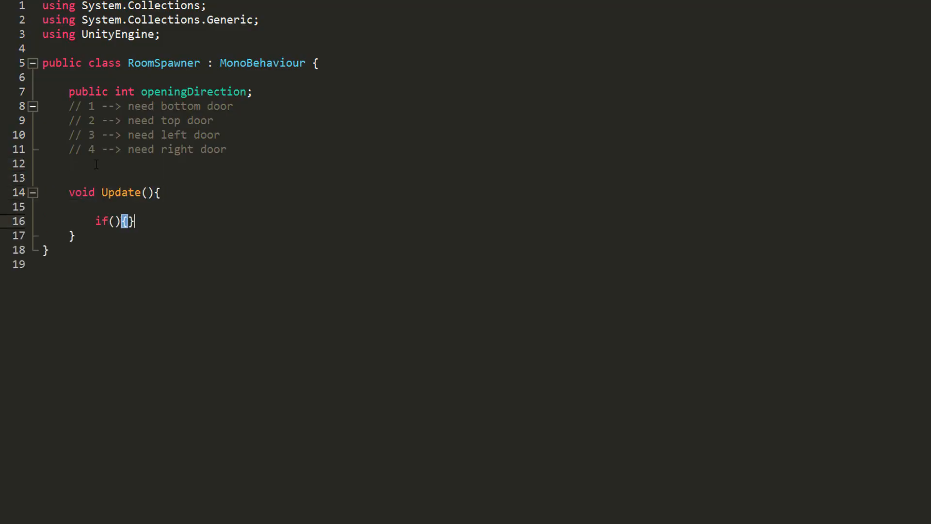
Write the Update branch for openingDirection == 1 with the comment 'Need to spawn a room with a BOTTOM door.'.
{"action": "type", "text": "openingDirection"}
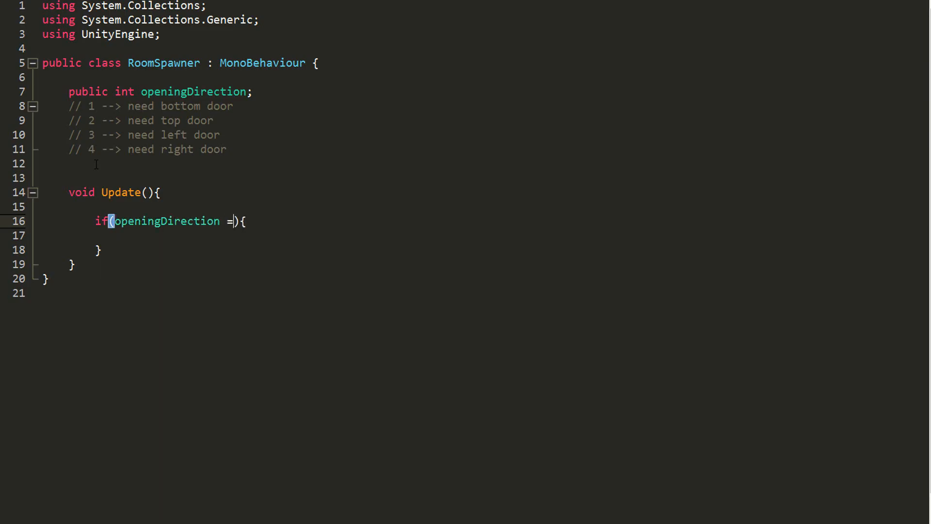
{"action": "type", "text": "= 1"}
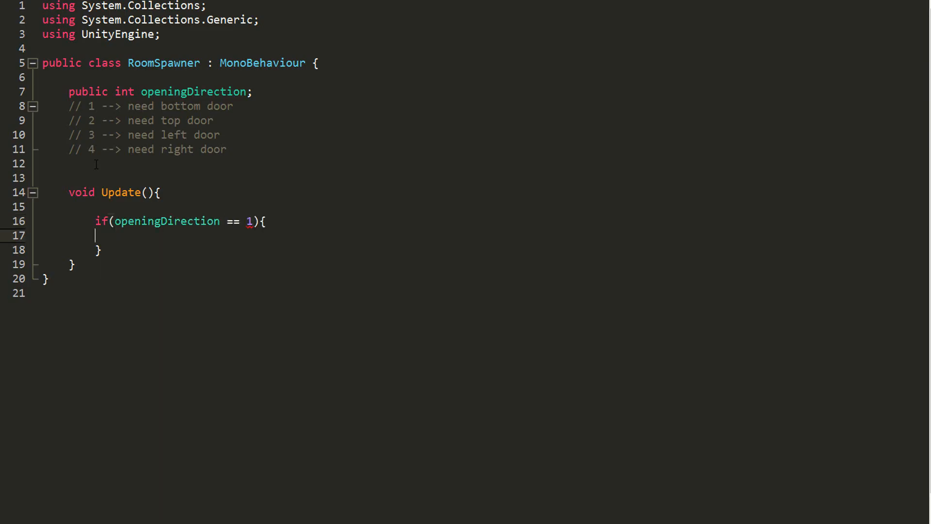
{"action": "type", "text": "//"}
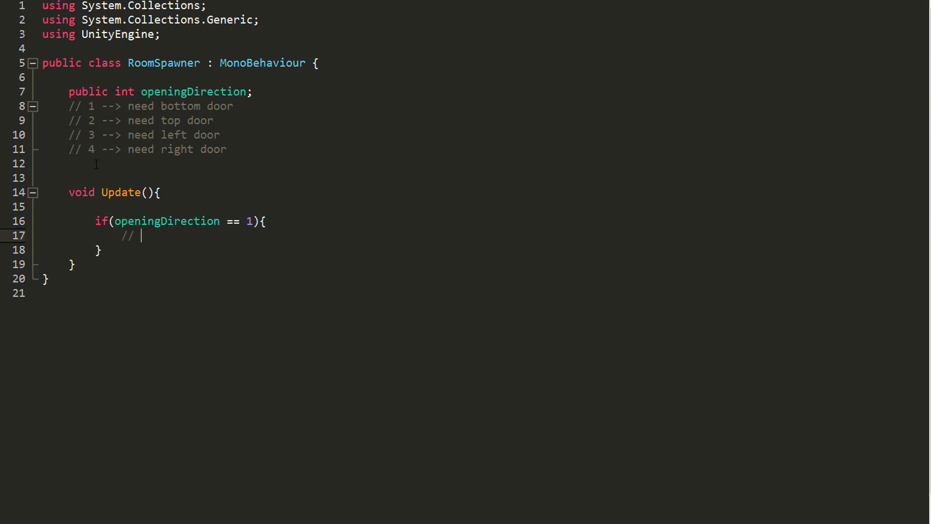
{"action": "type", "text": "Need to"}
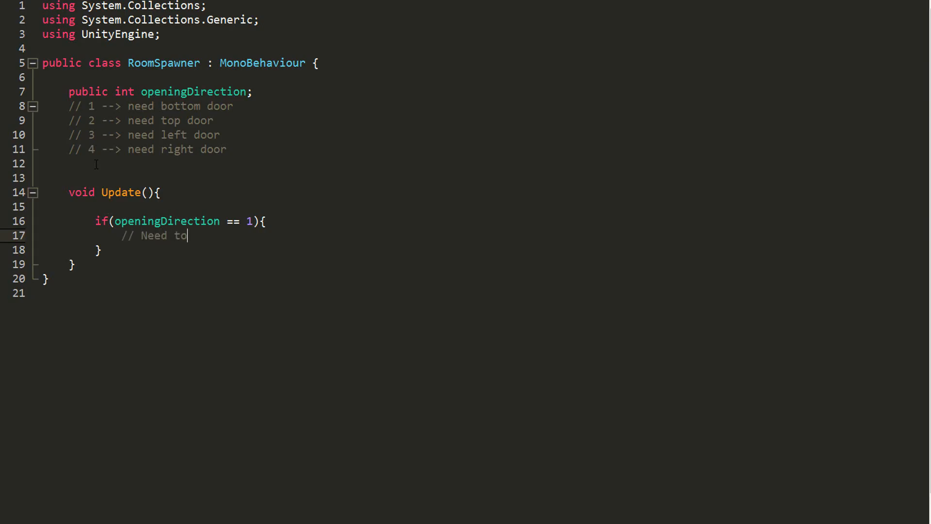
{"action": "type", "text": "spawn a ro"}
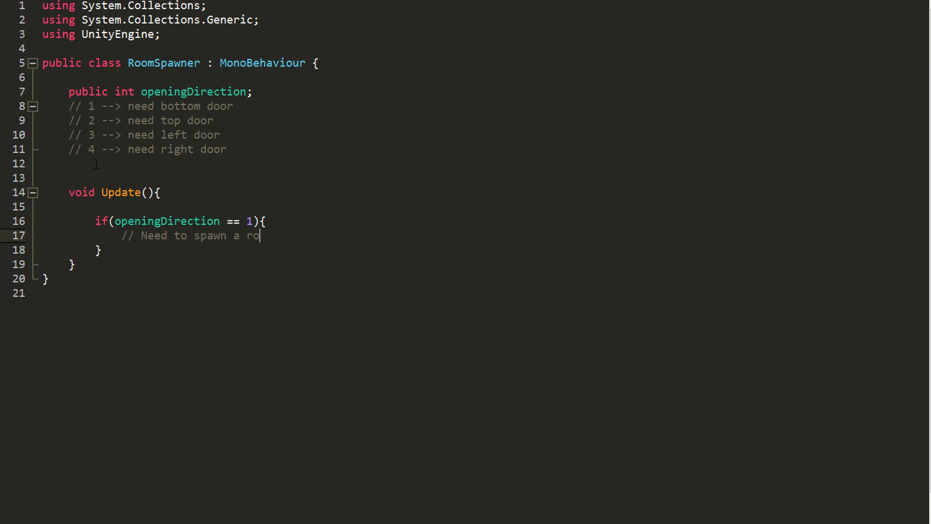
{"action": "type", "text": "om with a BOTTOM door."}
{"action": "left_click", "coordinate": [484, 249]}
{"action": "type", "text": " else if(openingDirection == 2){"}
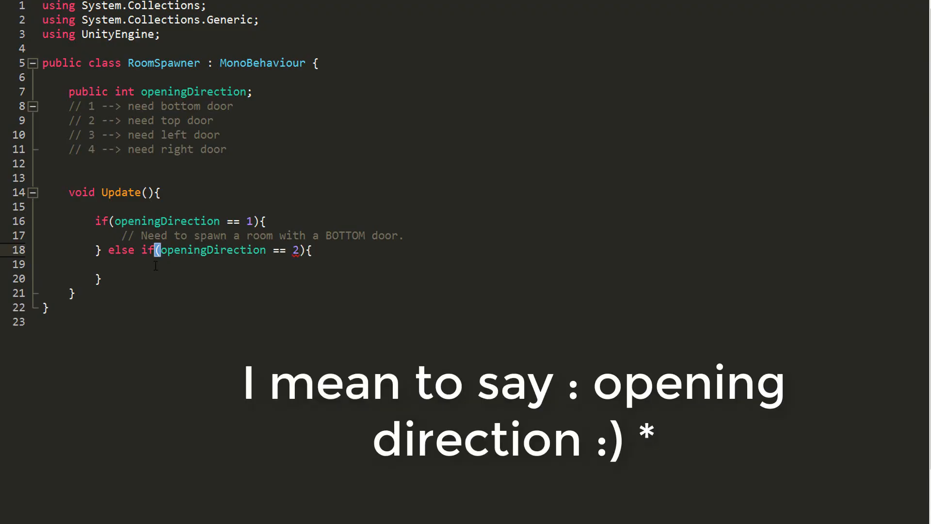
Begin the else-if branch's comment for openingDirection == 2, 'need to spawn a room with a...'.
{"action": "type", "text": "// n"}
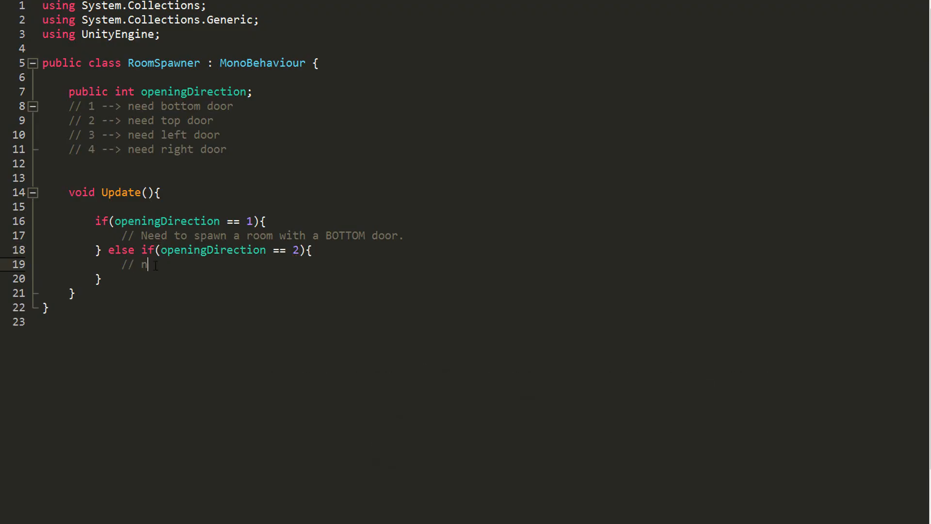
{"action": "type", "text": "eed to spawn a room with a"}
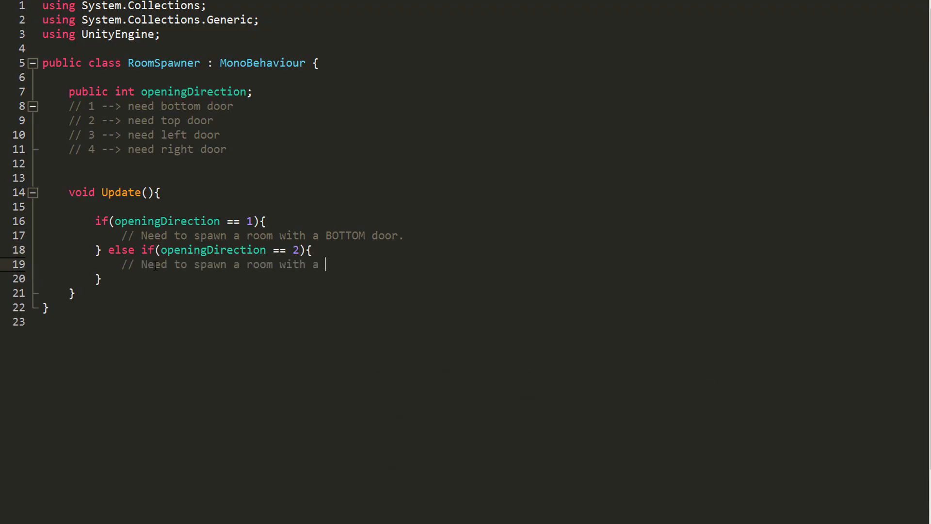